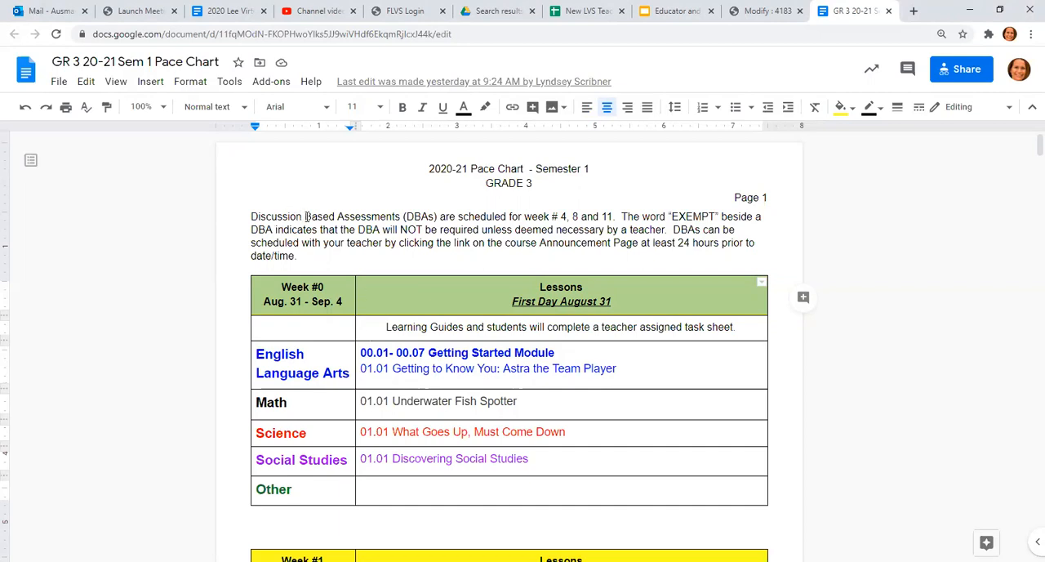
- Highlight the intro sentence stating EXEMPT beside a DBA means it is not required
left_click_drag(304, 215, 614, 216)
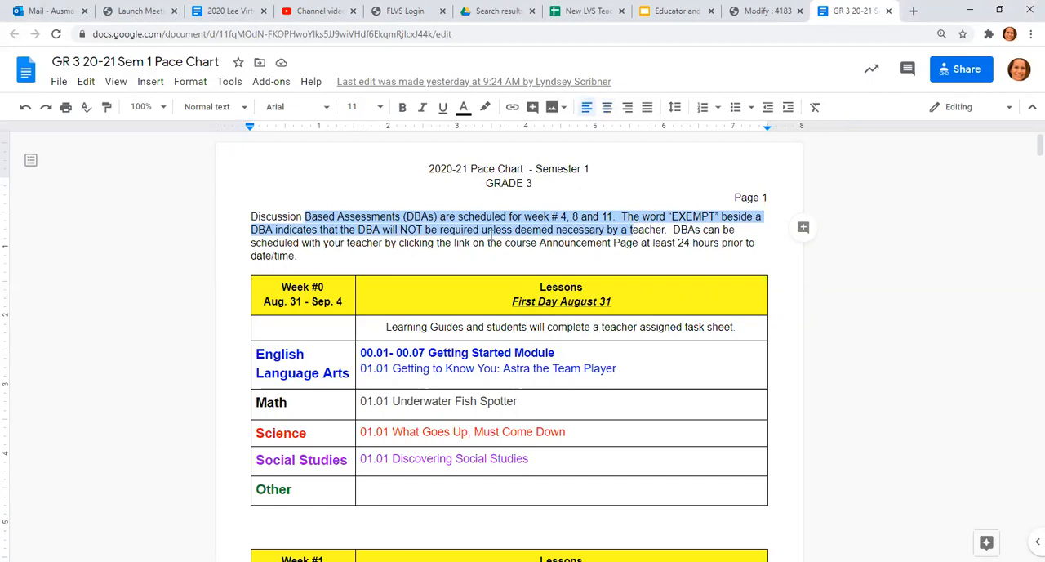
mouse_move(601, 232)
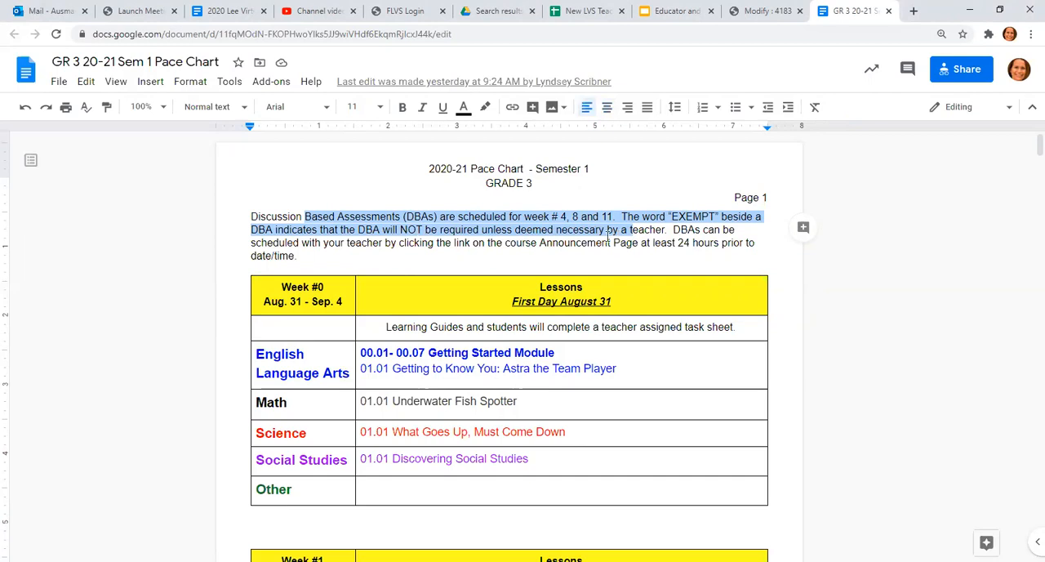
mouse_move(630, 241)
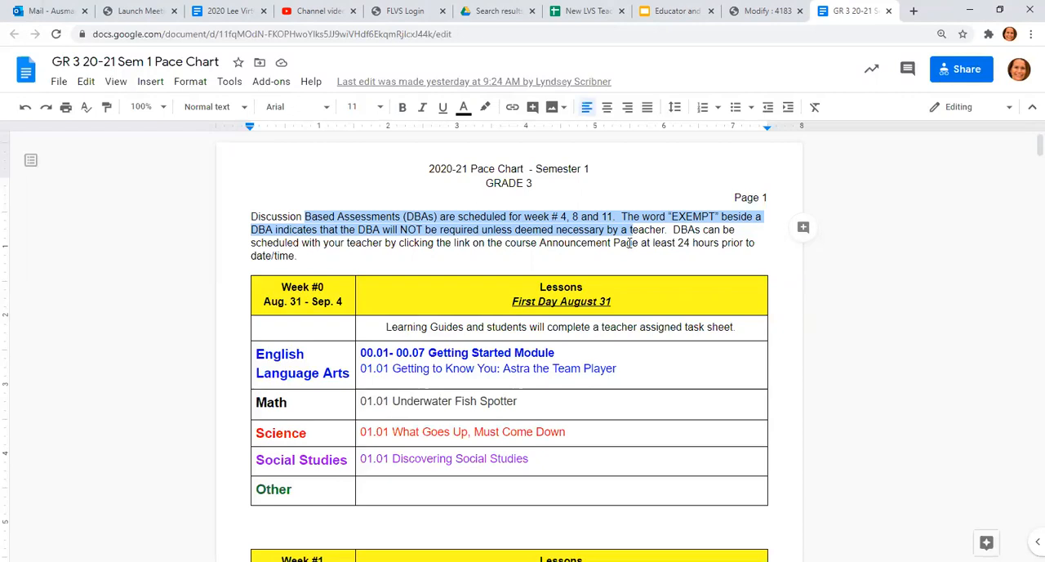
mouse_move(670, 229)
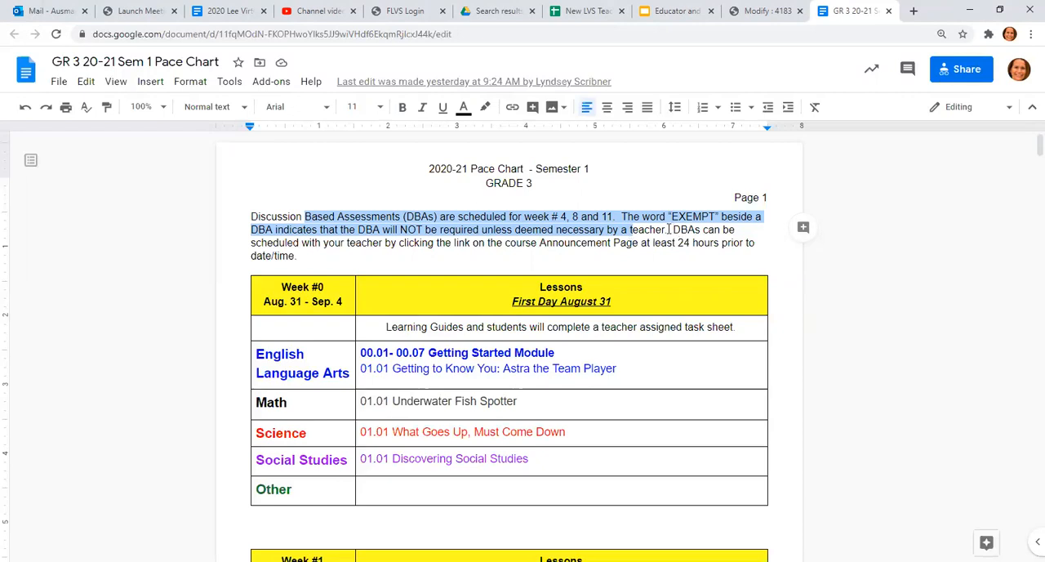
mouse_move(352, 244)
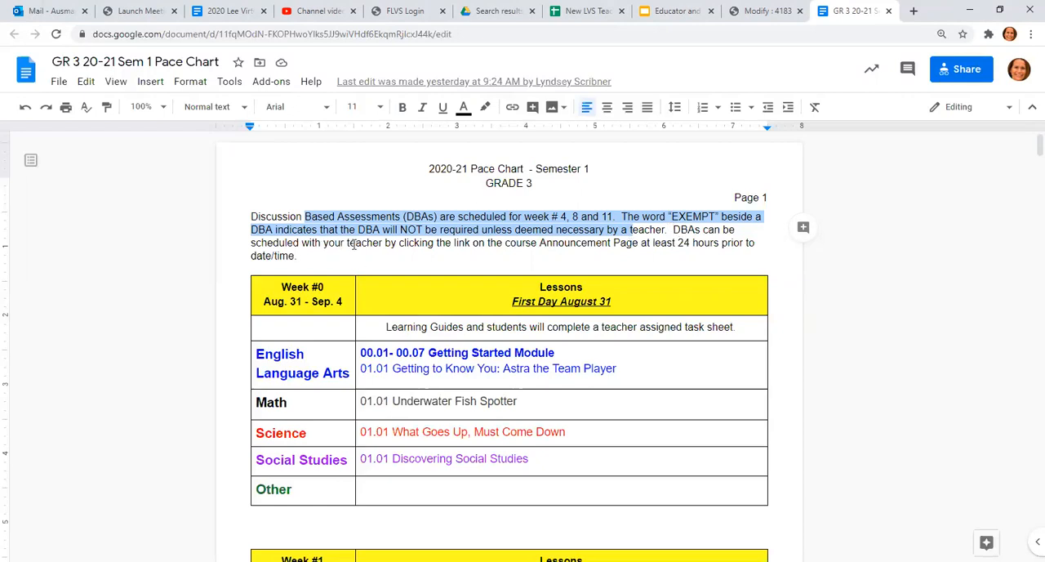
mouse_move(543, 249)
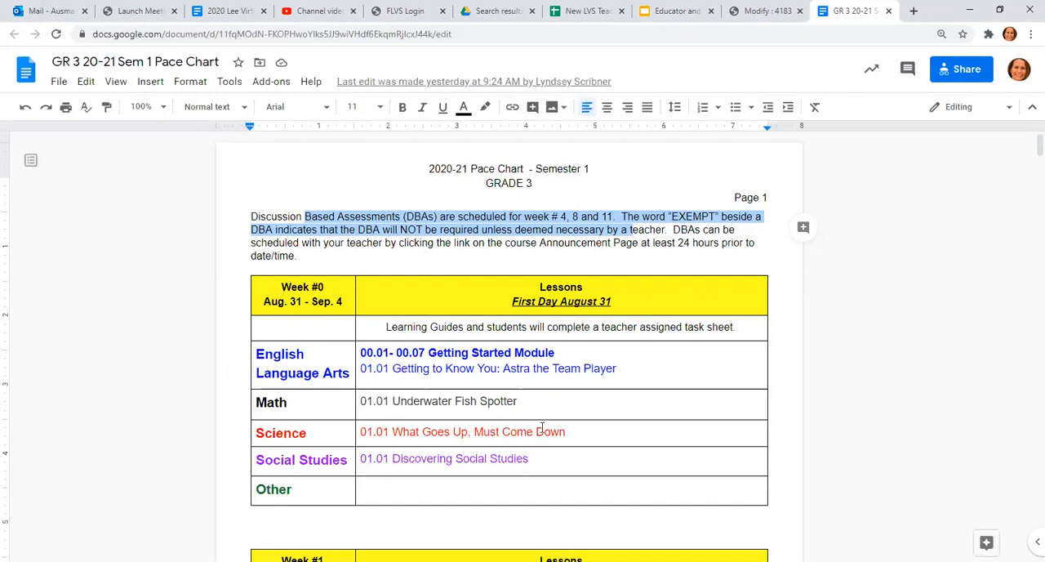
mouse_move(457, 445)
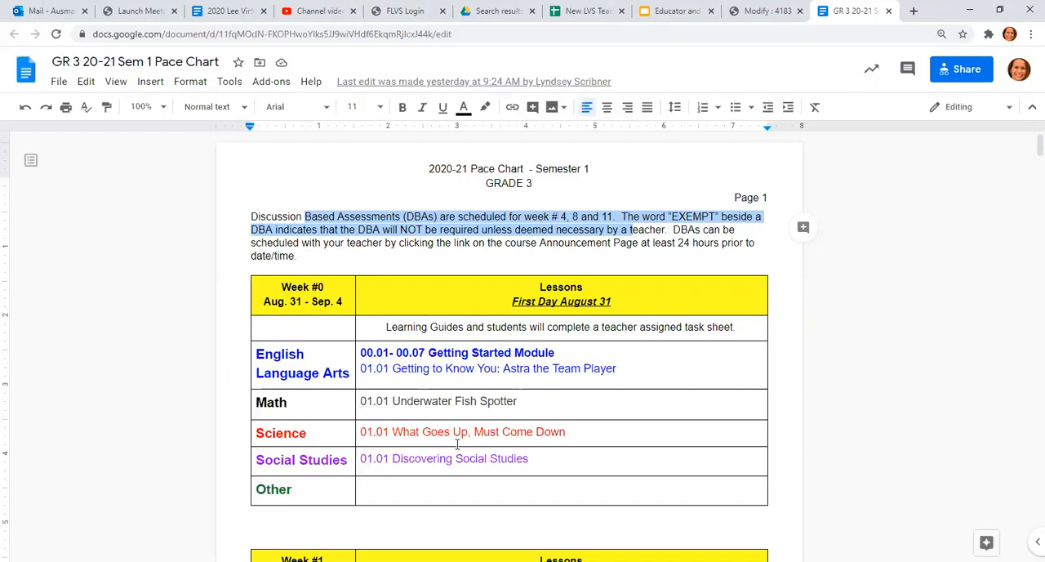
mouse_move(482, 464)
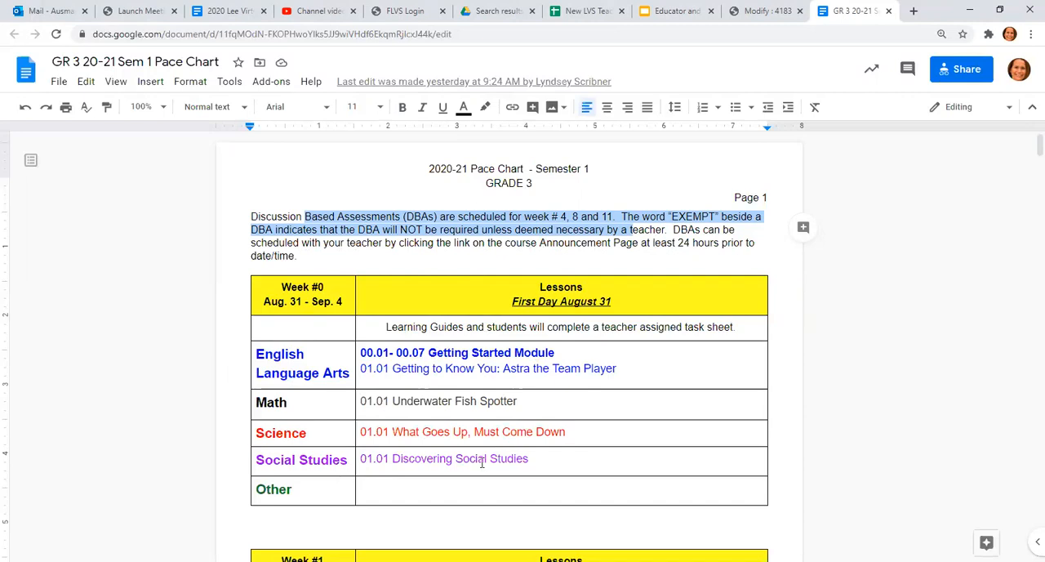
mouse_move(471, 470)
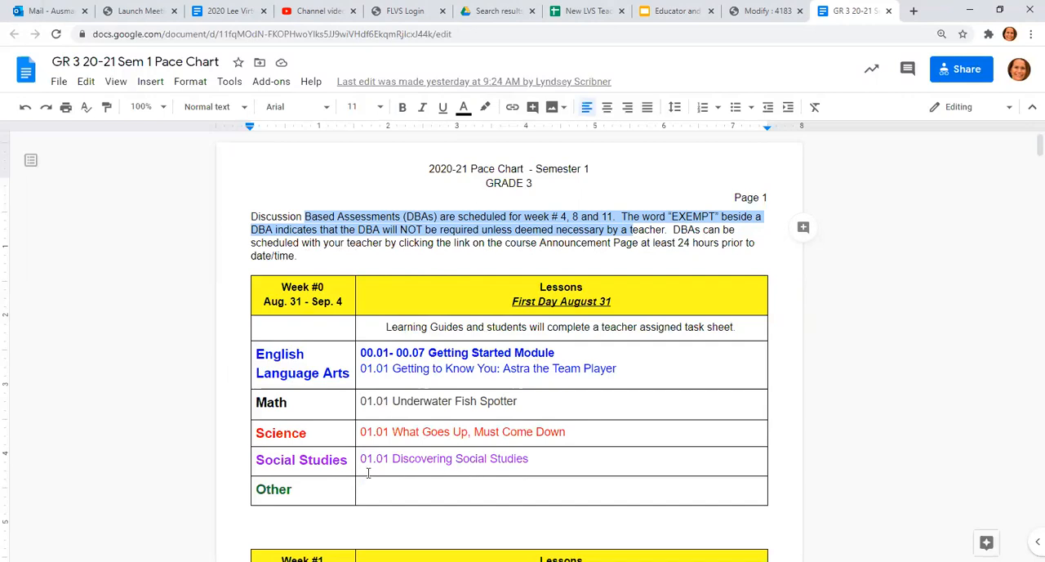
scroll("down", 3)
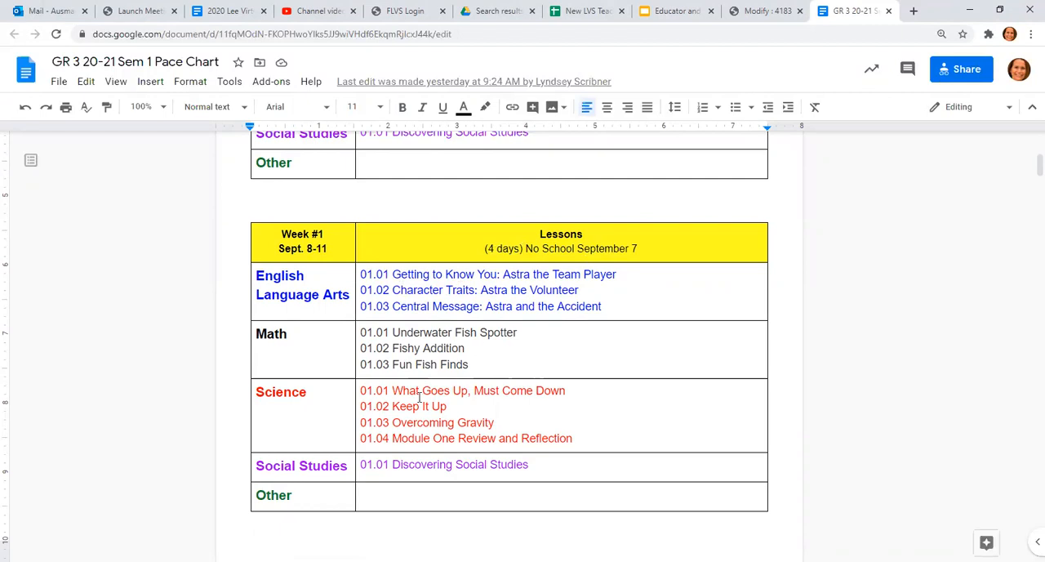
mouse_move(420, 464)
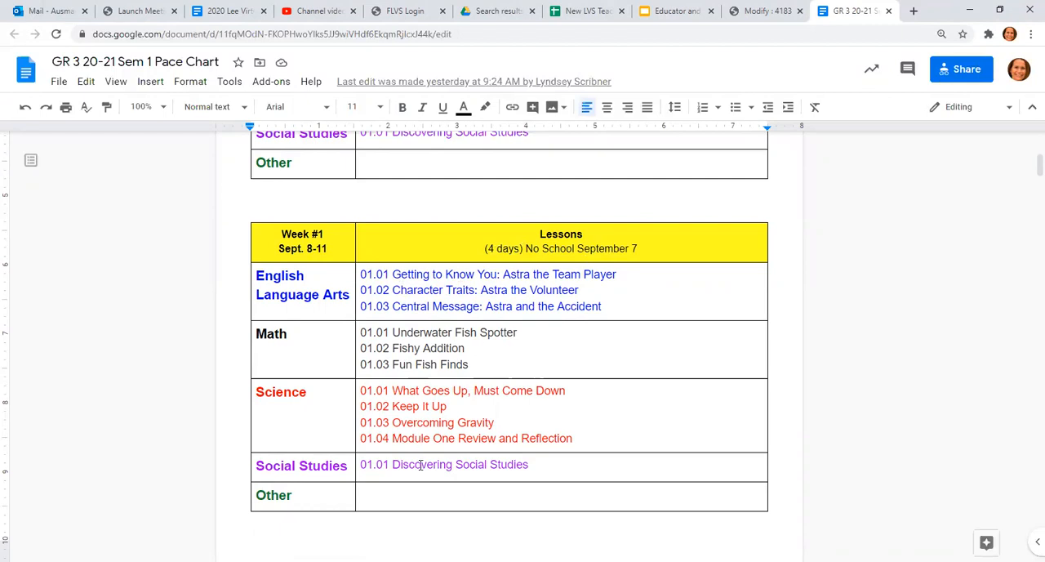
- Move down to the Week #1 table and place the cursor in its empty Other lessons cell
scroll("down", 3)
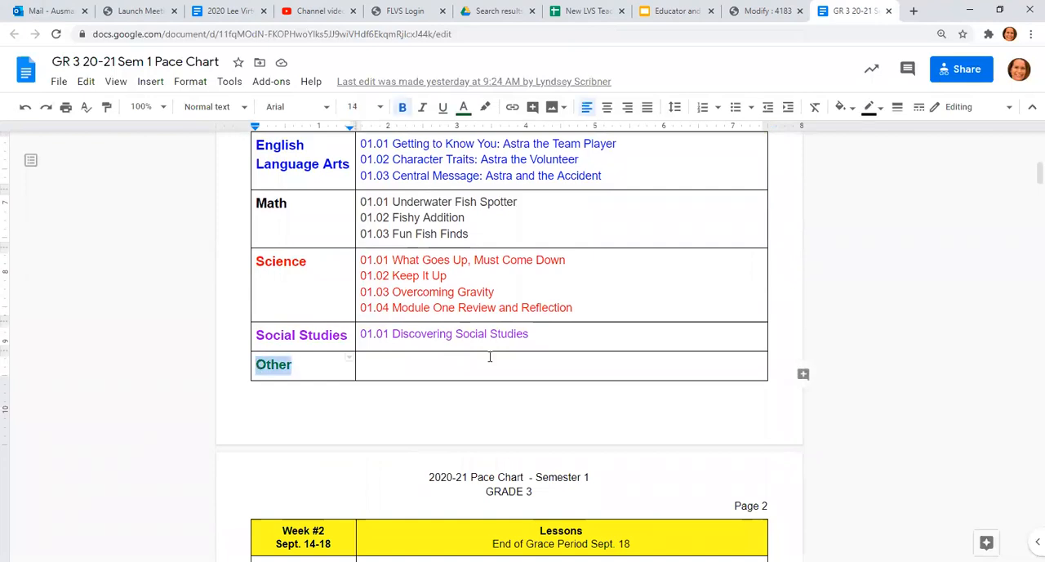
left_click(490, 364)
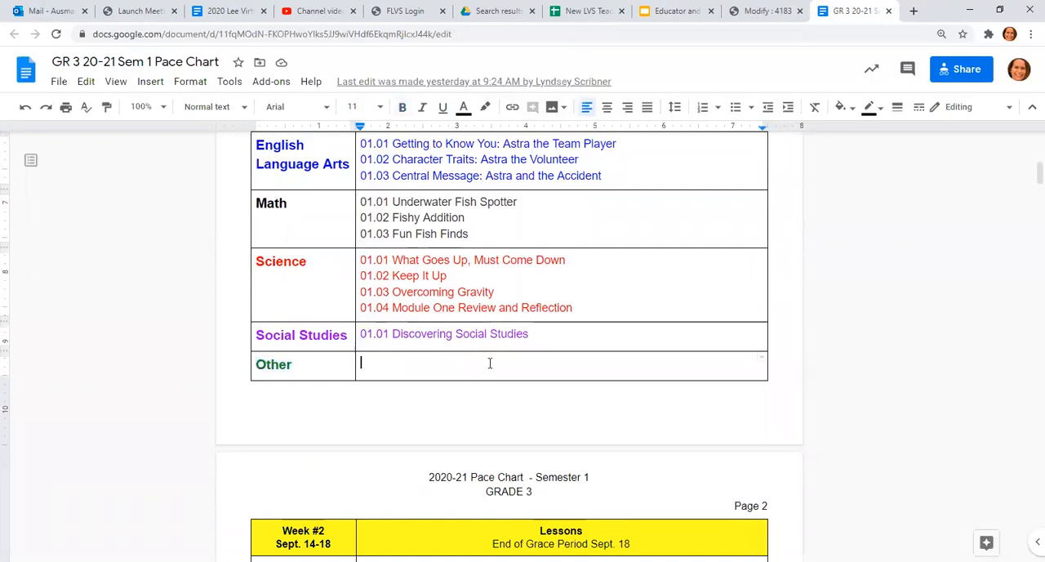
mouse_move(392, 386)
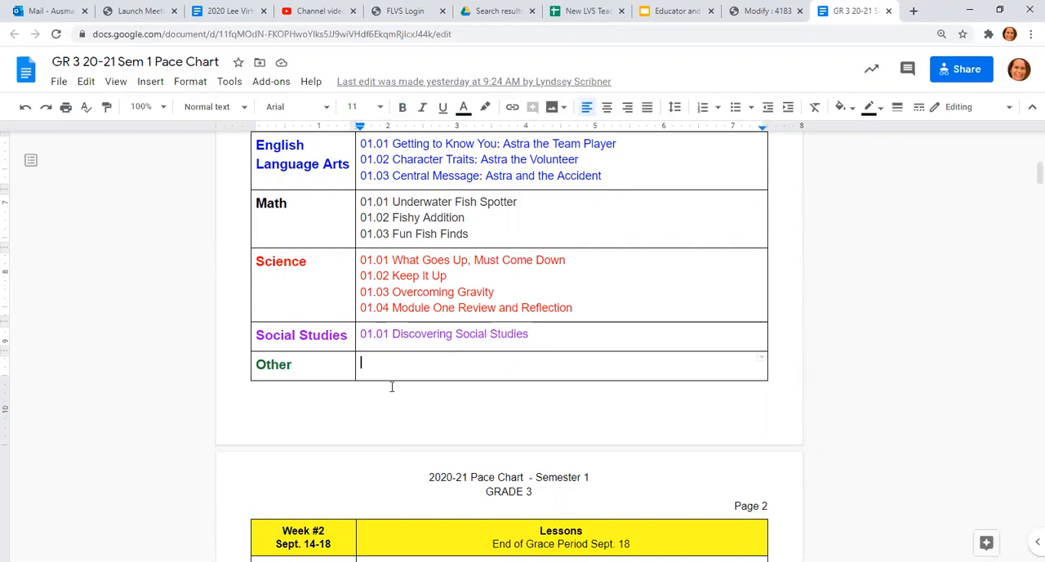
scroll("down", 3)
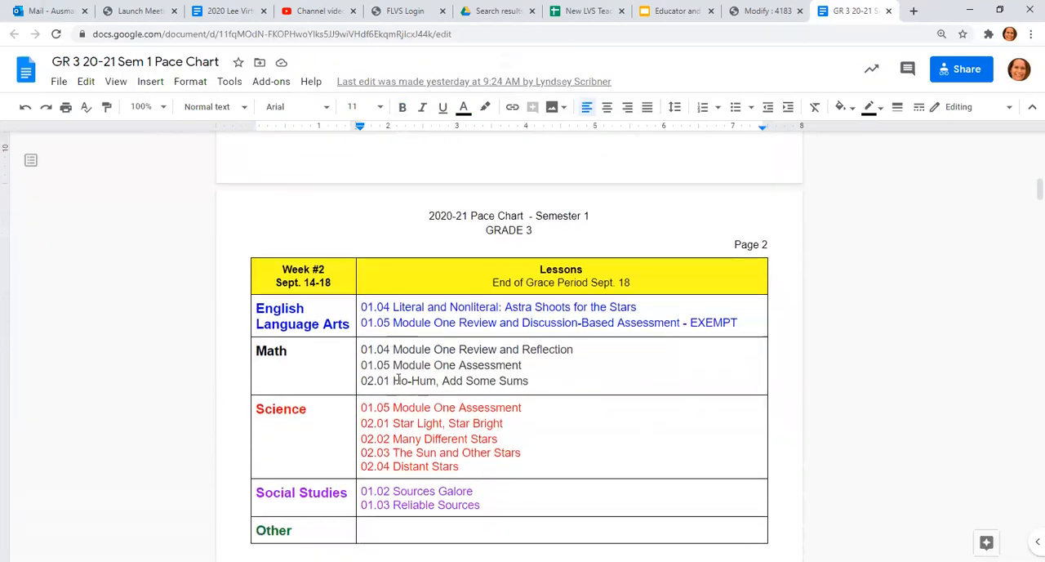
- Skim down through the weekly lesson tables to the Week #16 table on page 9
scroll("down", 3)
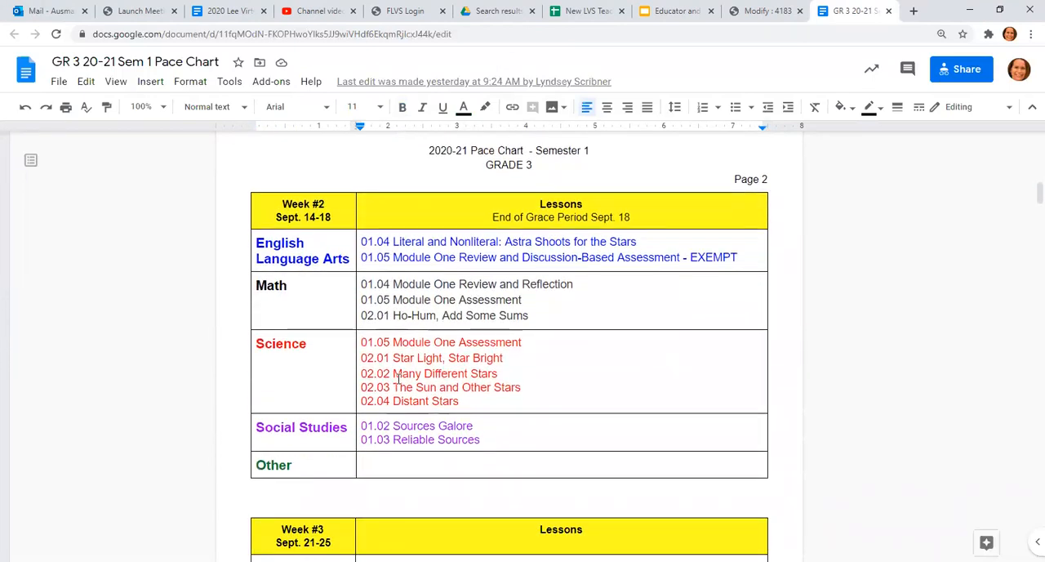
scroll("down", 3)
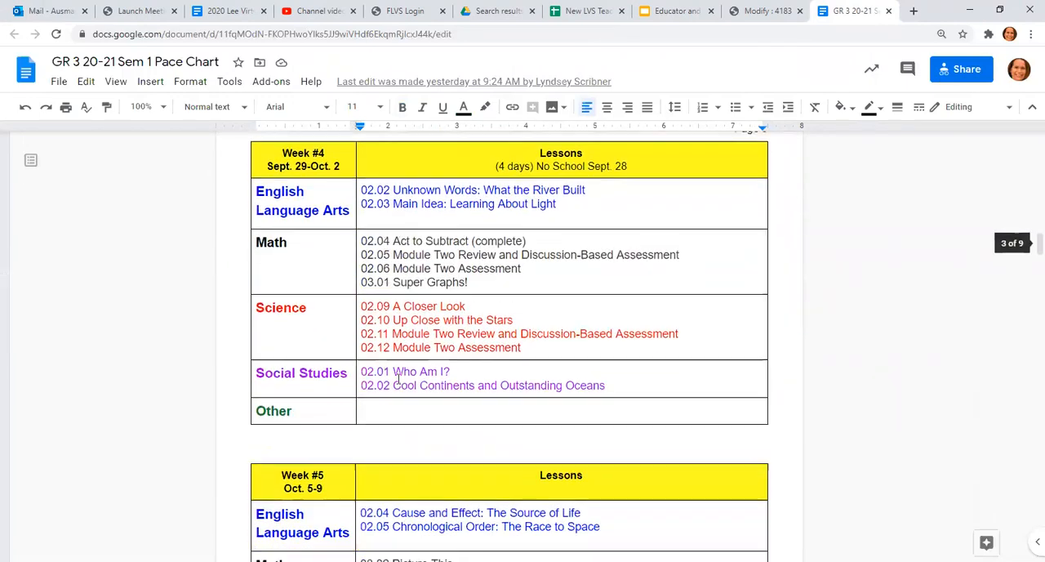
scroll("down", 3)
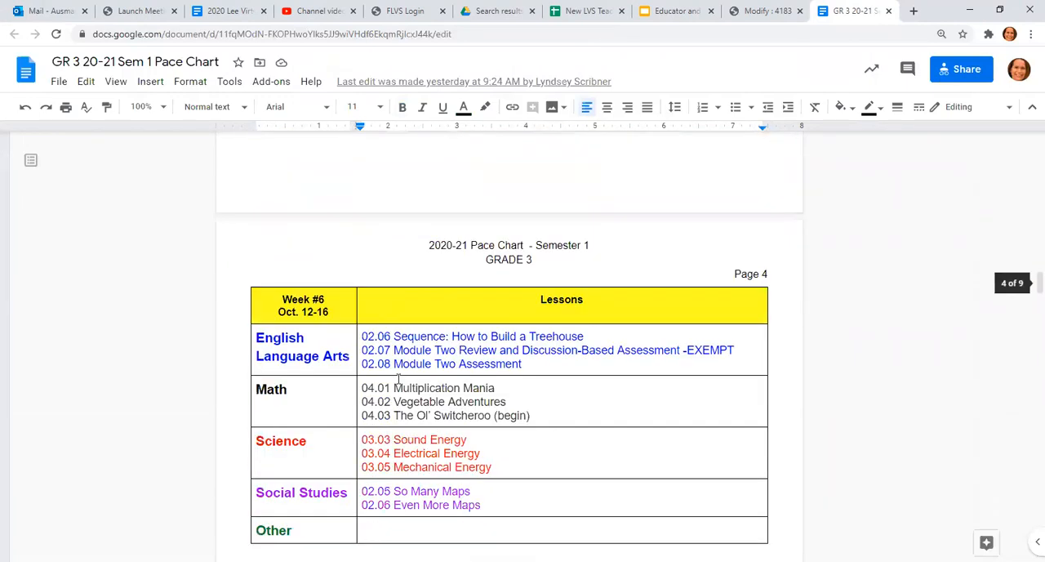
scroll("down", 3)
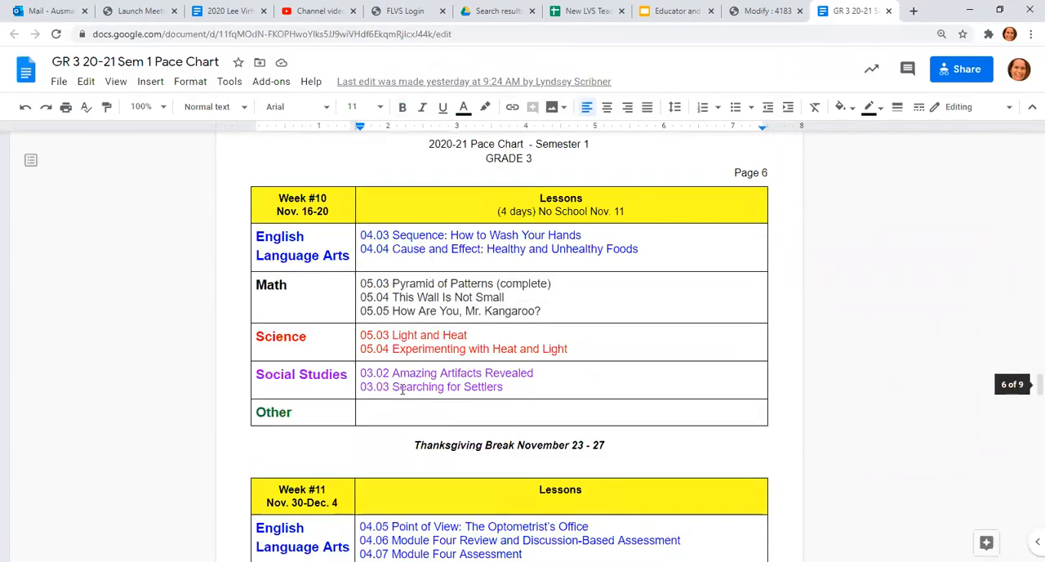
scroll("down", 3)
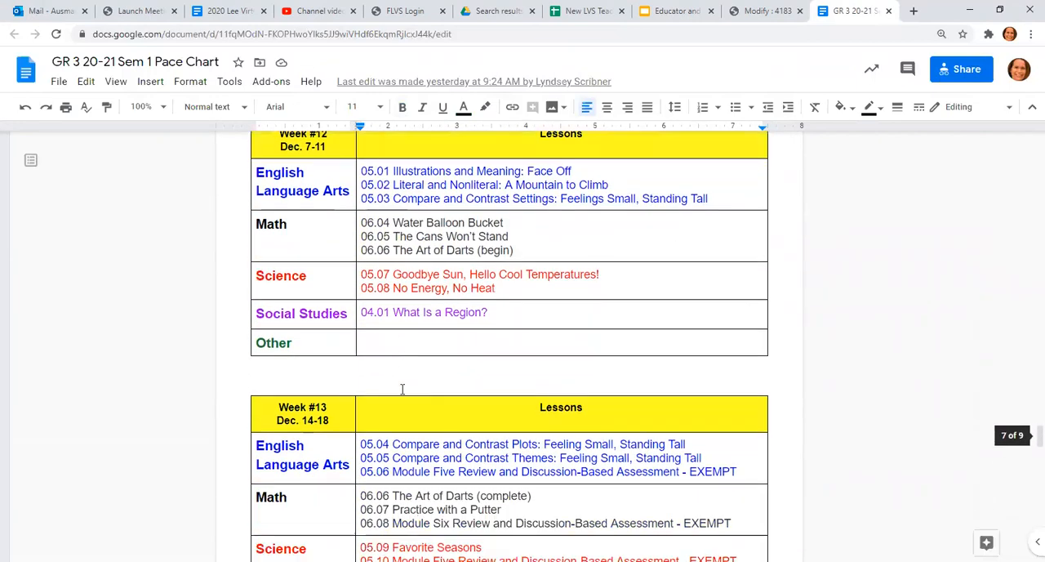
scroll("down", 3)
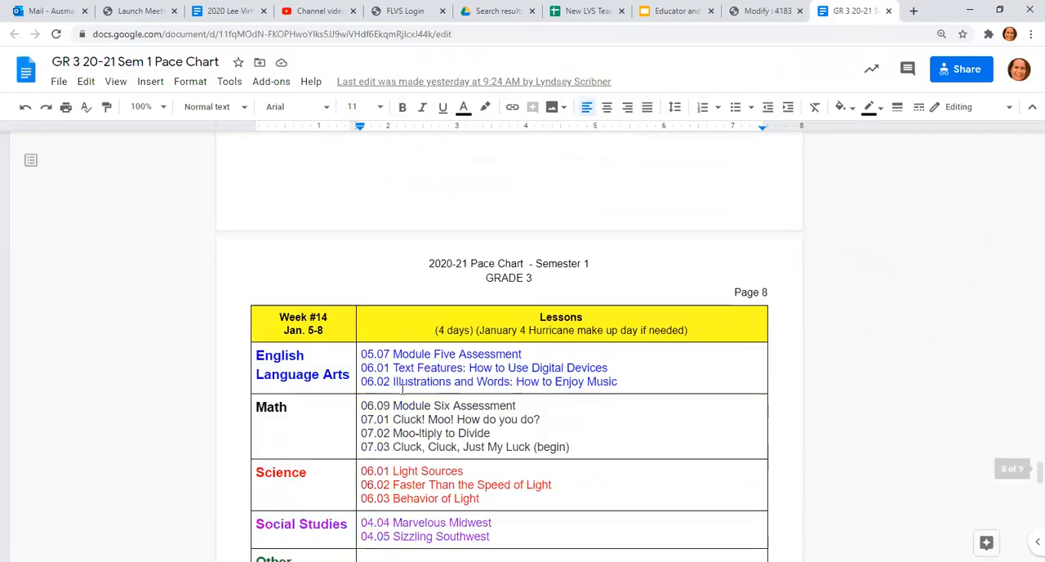
scroll("down", 3)
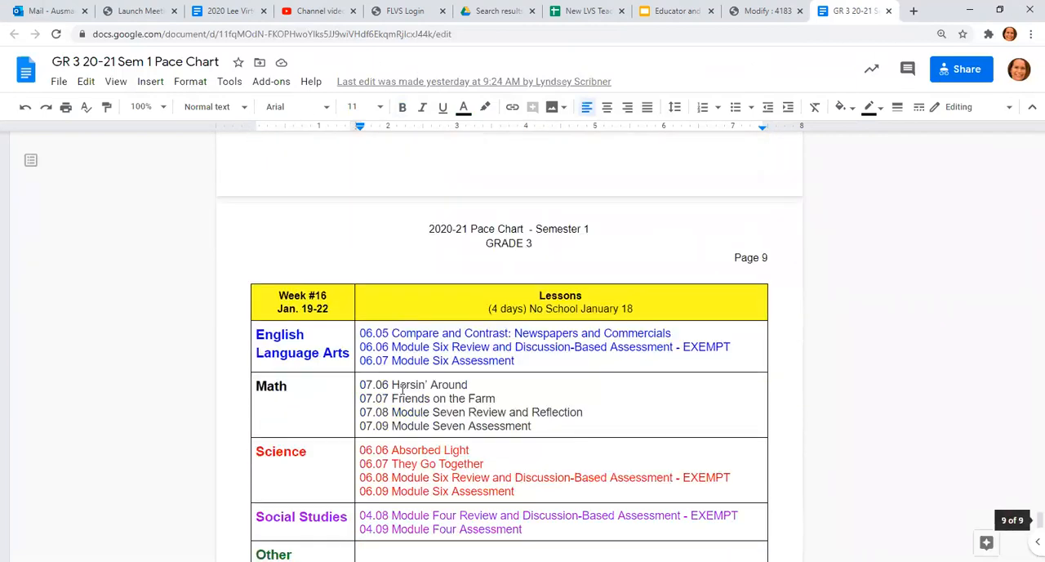
scroll("down", 3)
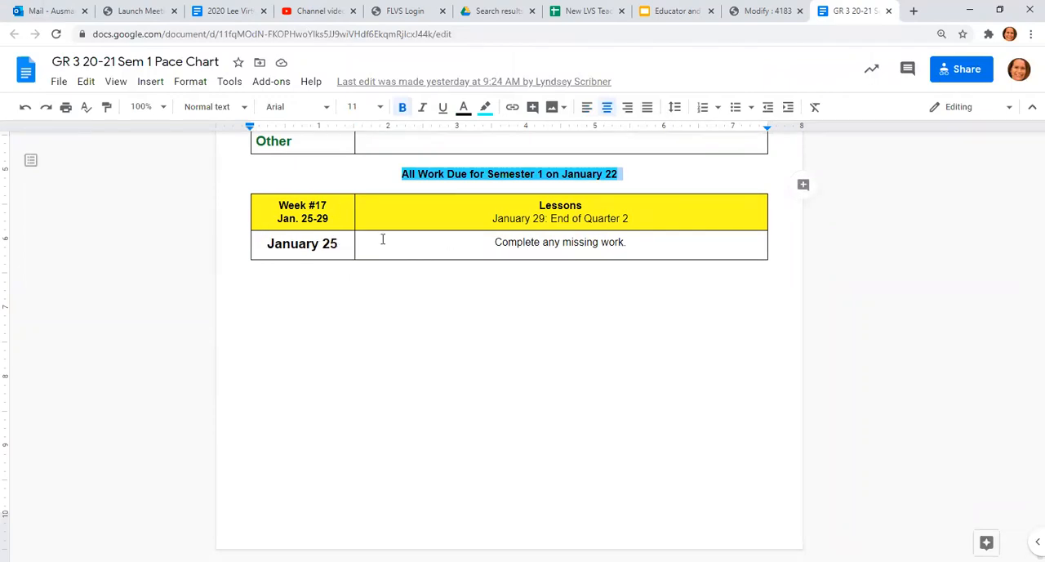
mouse_move(564, 255)
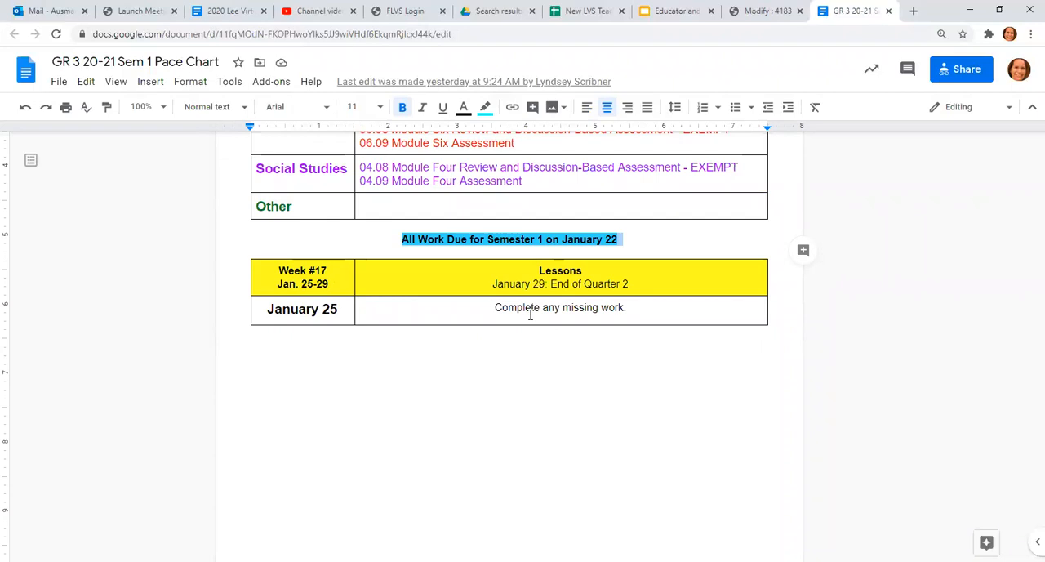
mouse_move(536, 334)
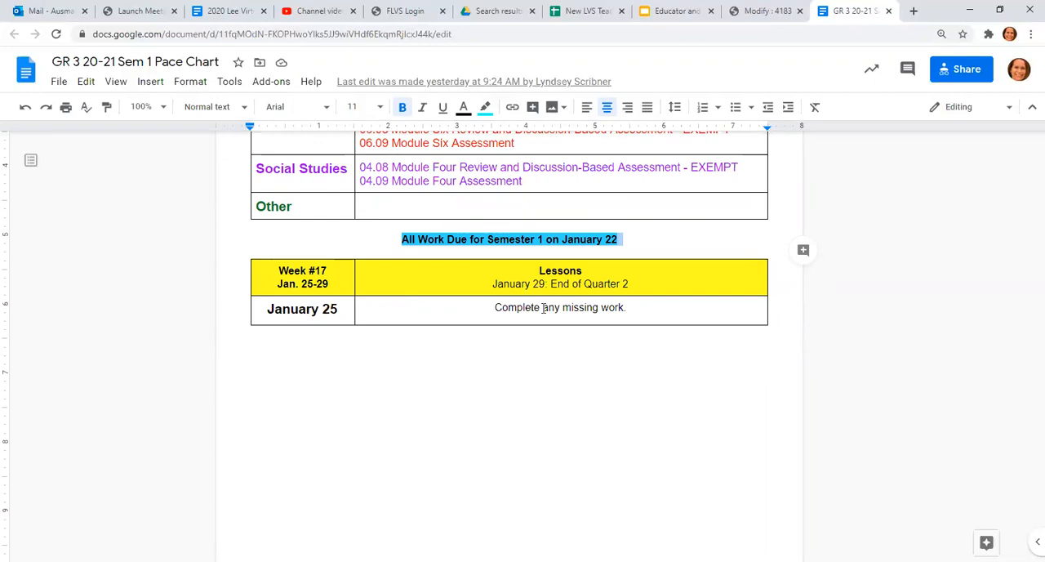
mouse_move(425, 323)
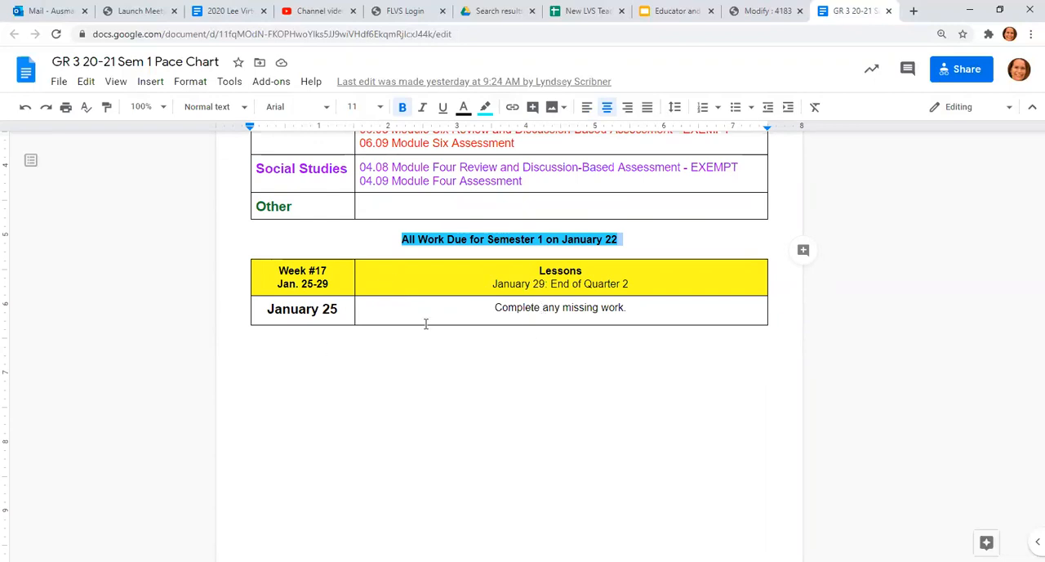
mouse_move(464, 304)
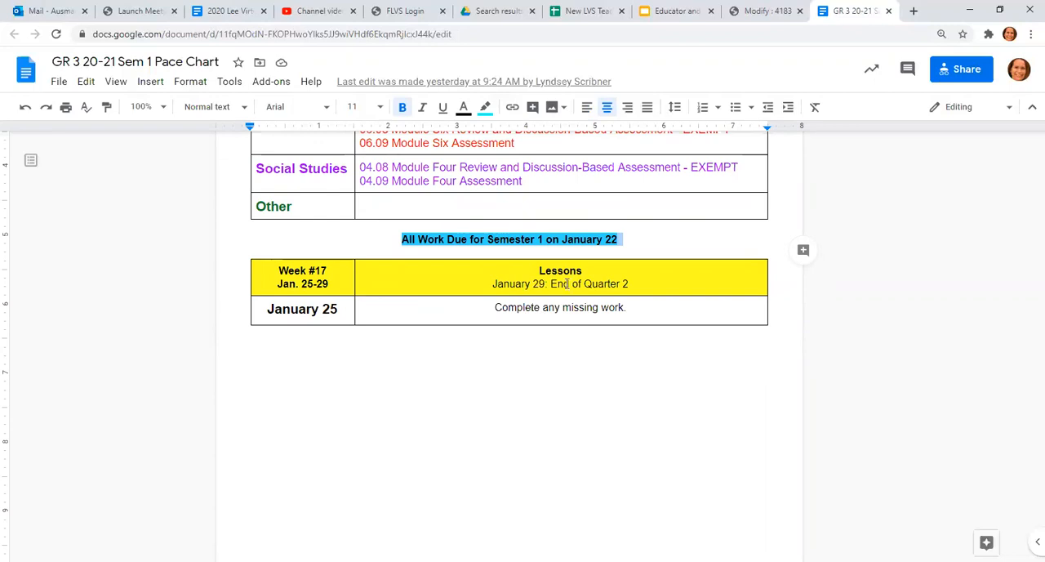
mouse_move(552, 329)
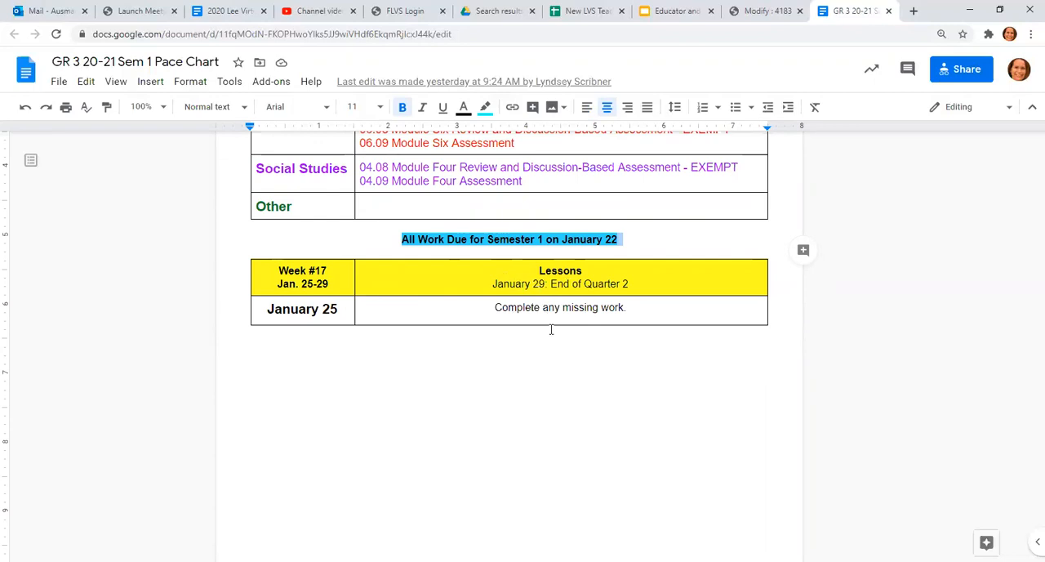
- Scroll back up to the Week #7 lessons table for October 19–23 on page 4
scroll("up", 3)
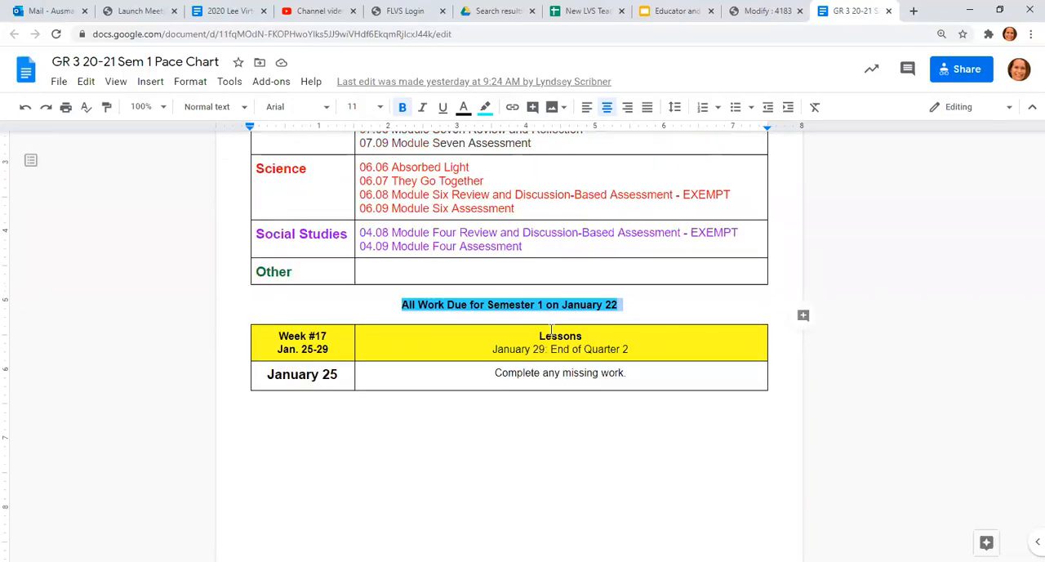
scroll("up", 3)
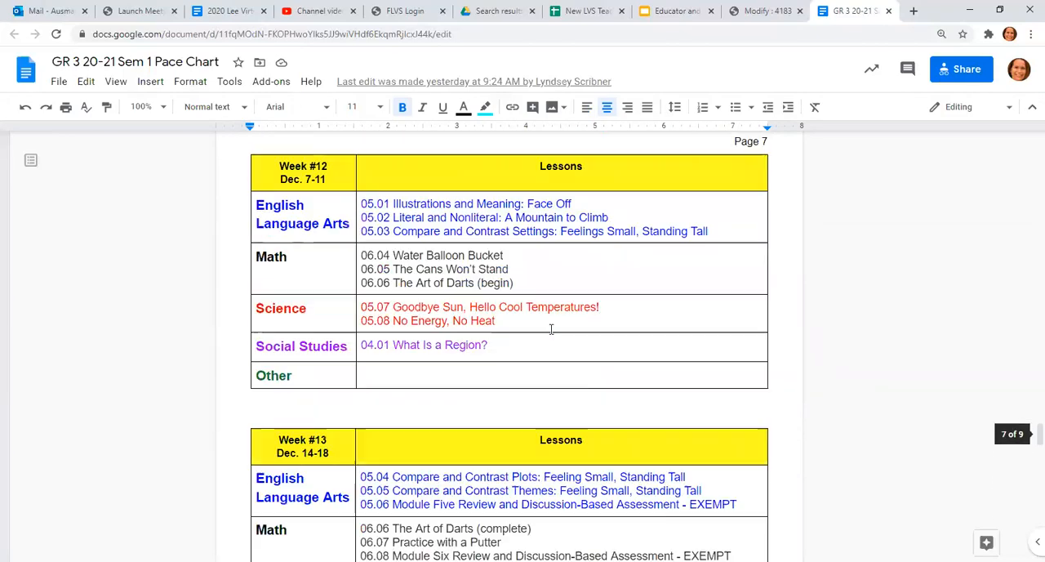
scroll("up", 3)
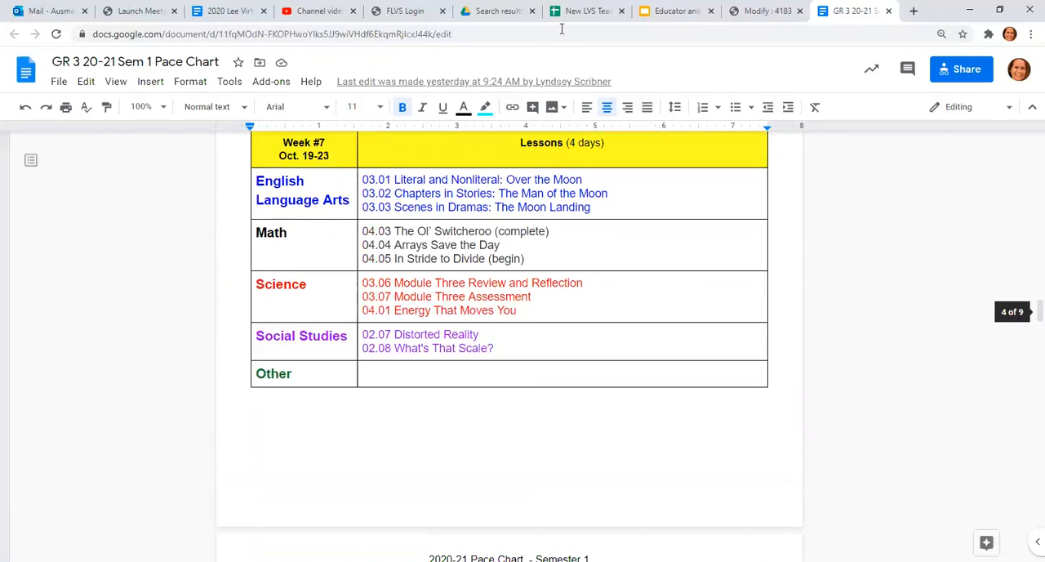